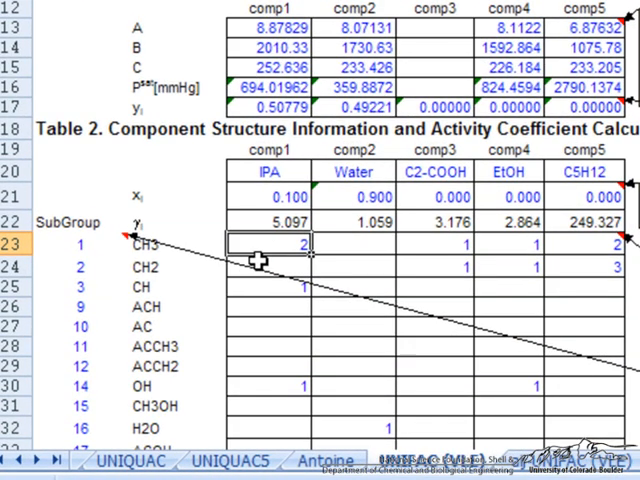
Inspect the IPA CH group count and the IPA and water mole fraction formulas, then select the temperature cell
click(265, 287)
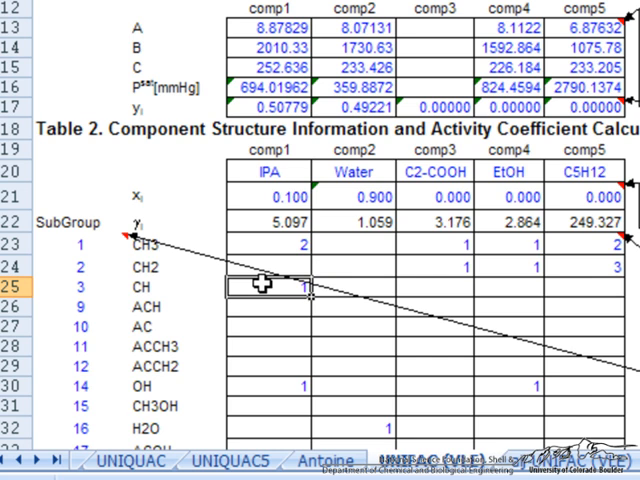
click(268, 385)
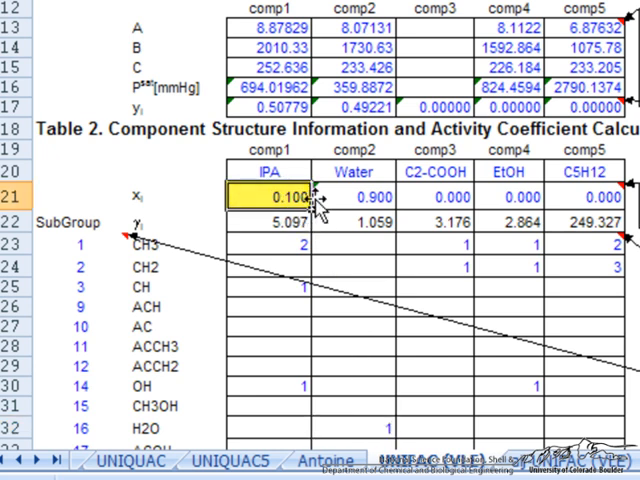
click(354, 197)
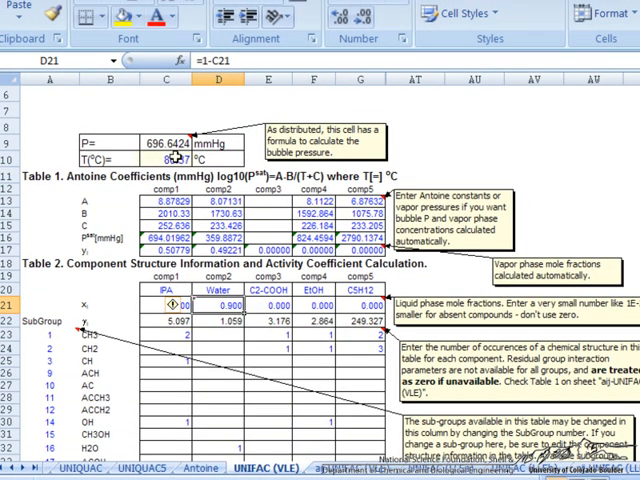
click(166, 159)
text(85)
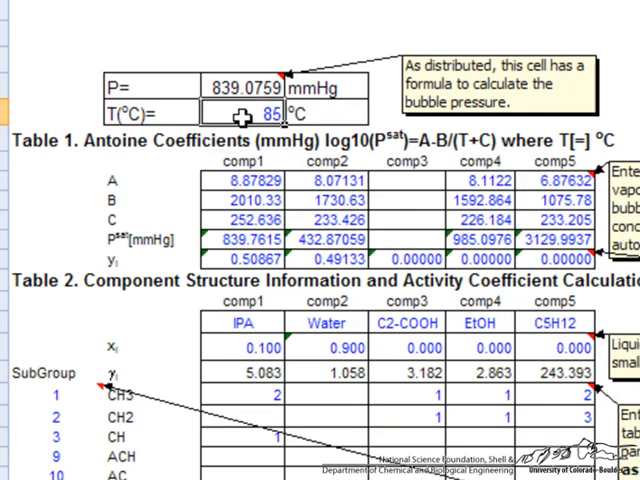
Enter 82, then 82.5 °C as the temperature, giving 777.21 mmHg bubble pressure
text(82)
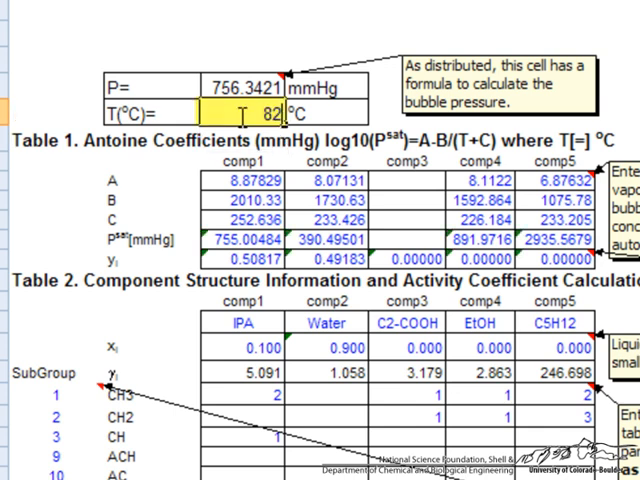
text(82.5)
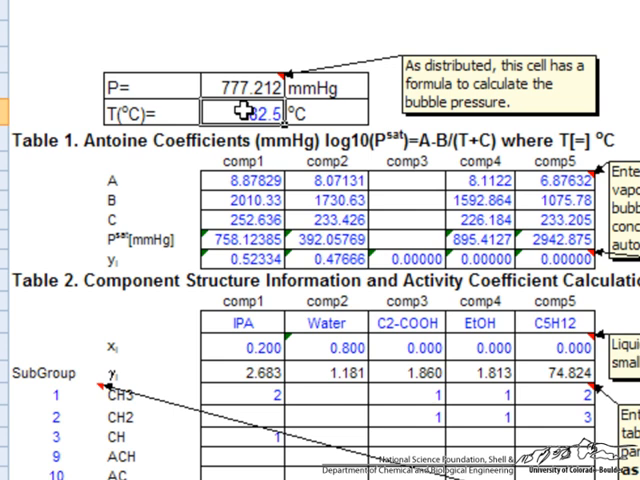
Try 81 °C, then 81.5 °C as the temperature, reaching 746.24 mmHg bubble pressure
text(81)
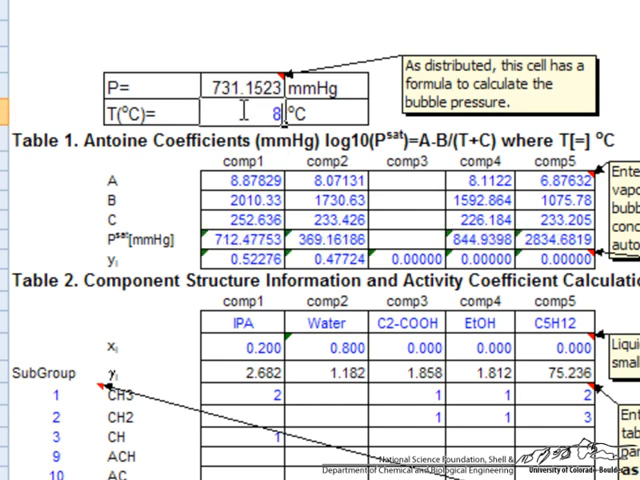
text(31.5)
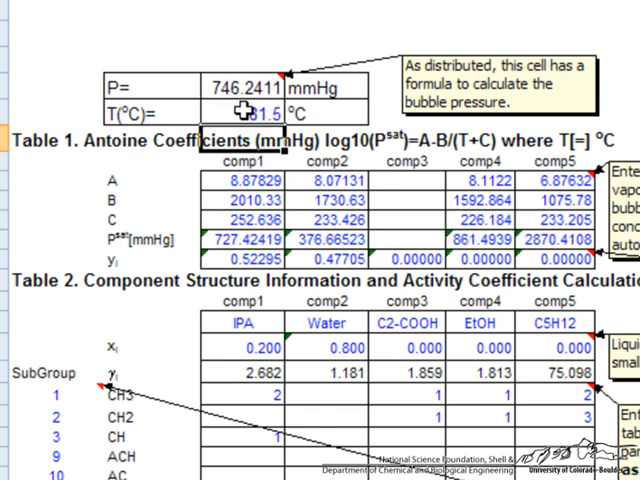